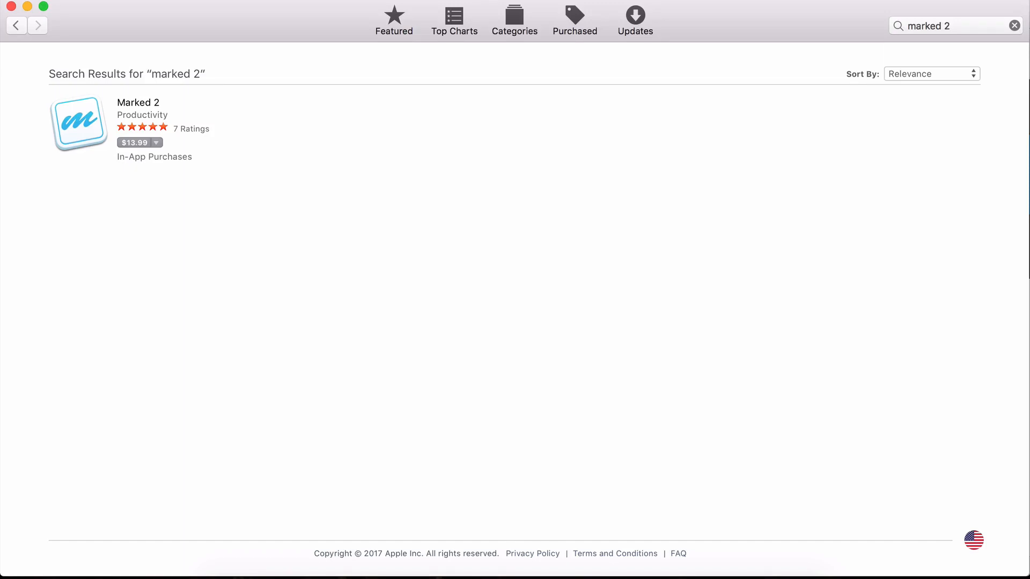
{"action": "mouse_move", "coordinate": [311, 578]}
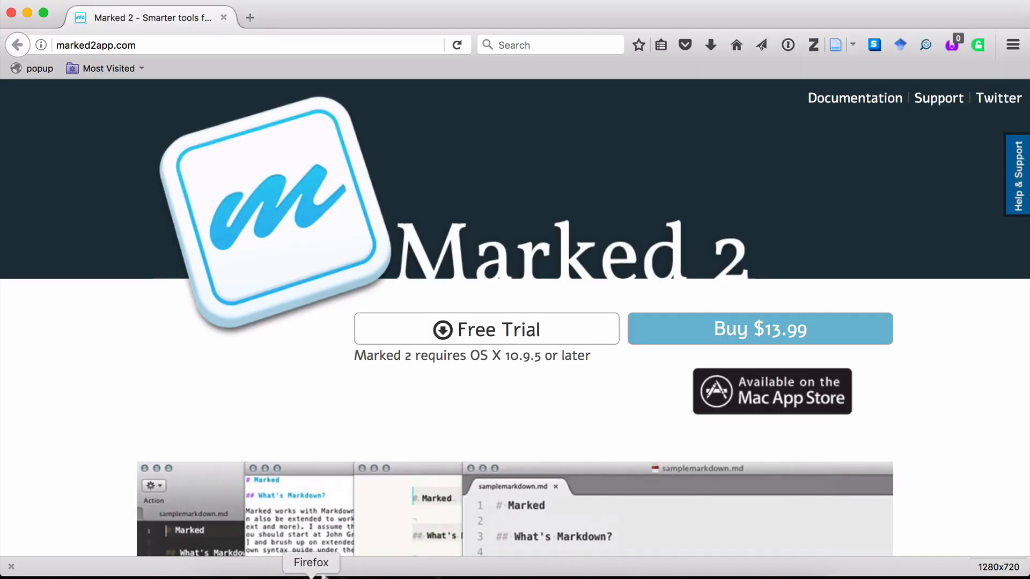
{"action": "mouse_move", "coordinate": [308, 438]}
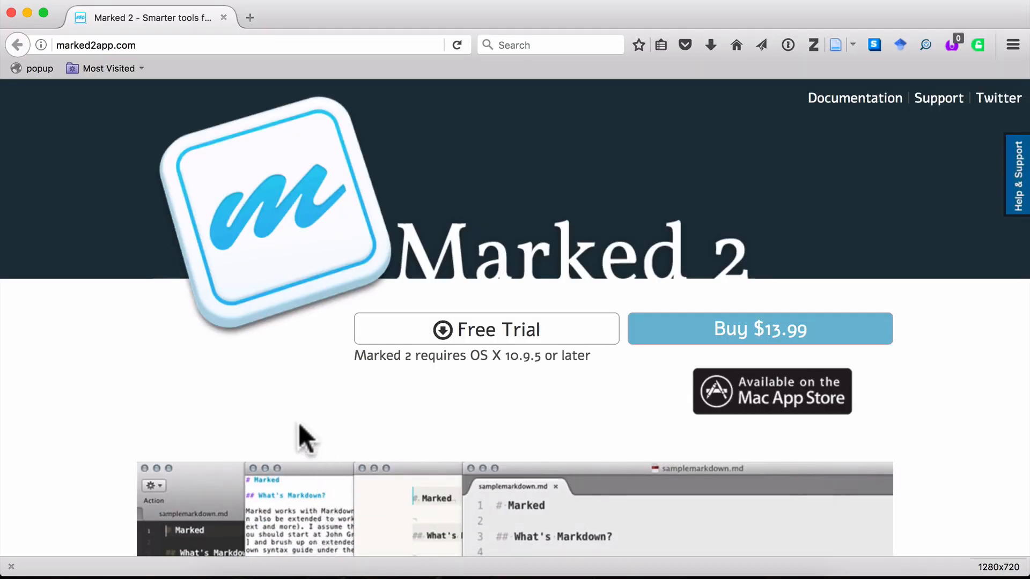
{"action": "mouse_move", "coordinate": [331, 414]}
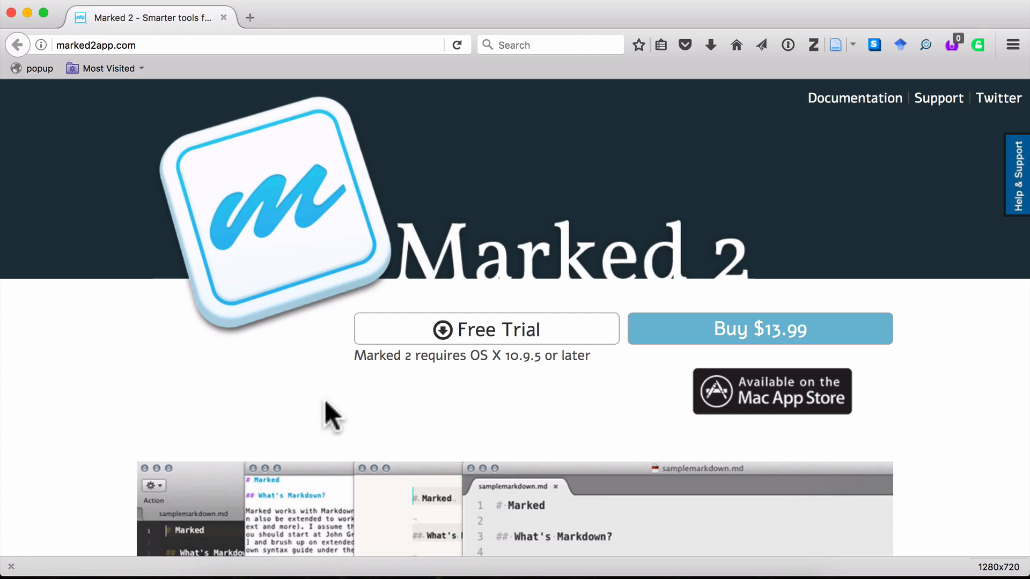
Start the Marked 2 free-trial download and save Marked.dmg to disk.
{"action": "left_click", "coordinate": [485, 330]}
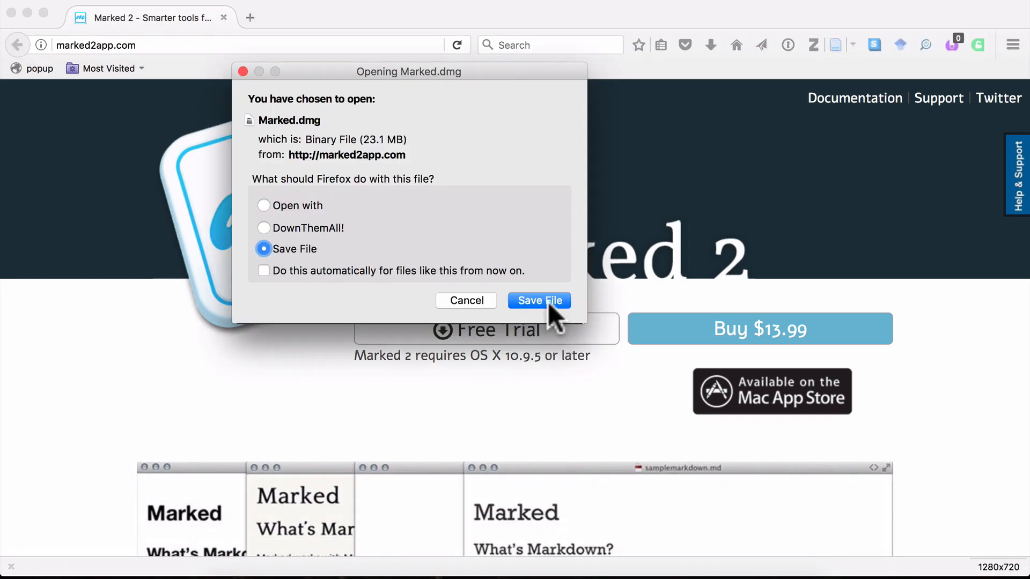
{"action": "left_click", "coordinate": [538, 300]}
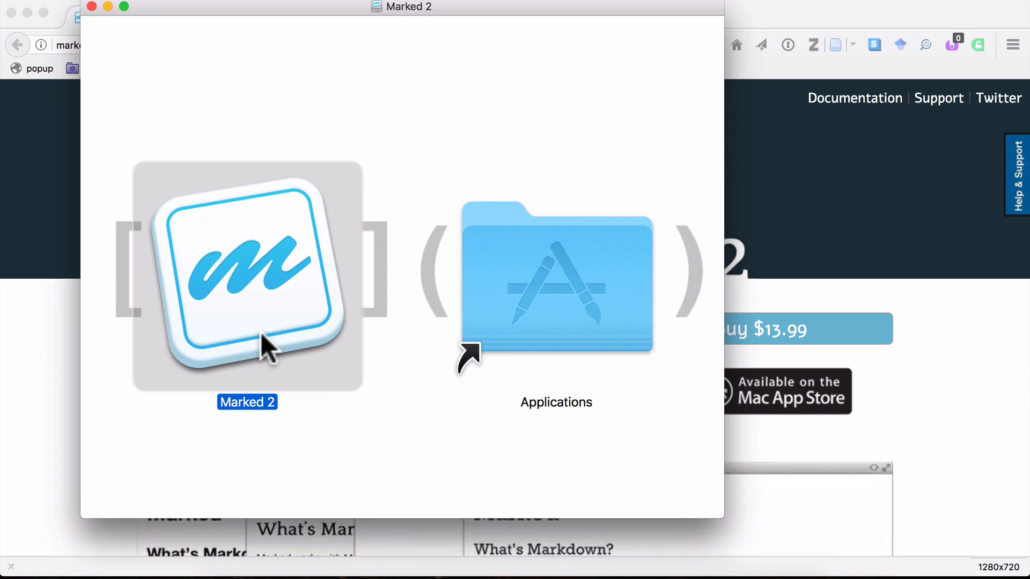
{"action": "mouse_move", "coordinate": [99, 20]}
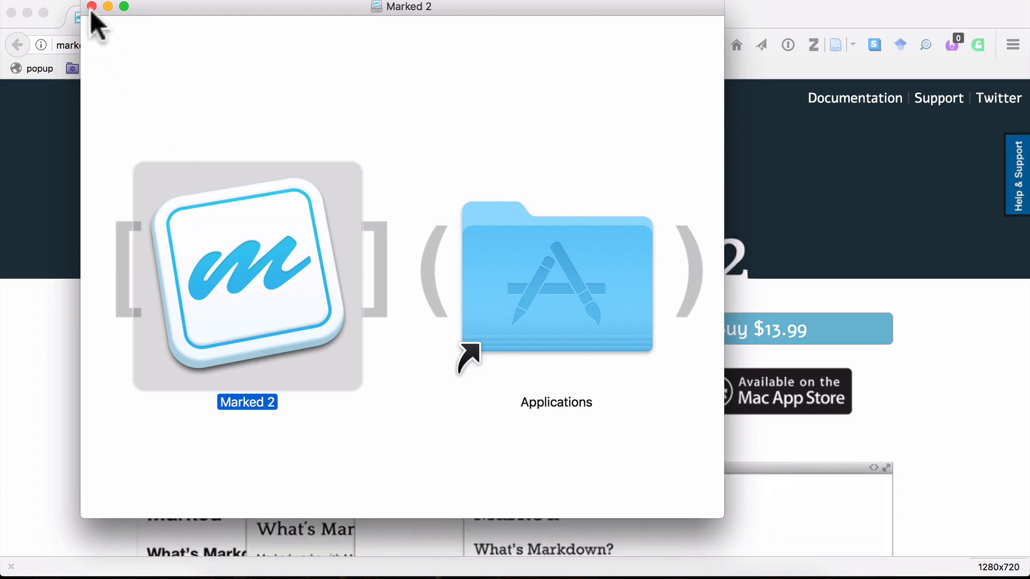
Close the Marked.dmg installer window and eject the mounted Marked 2 volume.
{"action": "left_click", "coordinate": [93, 6]}
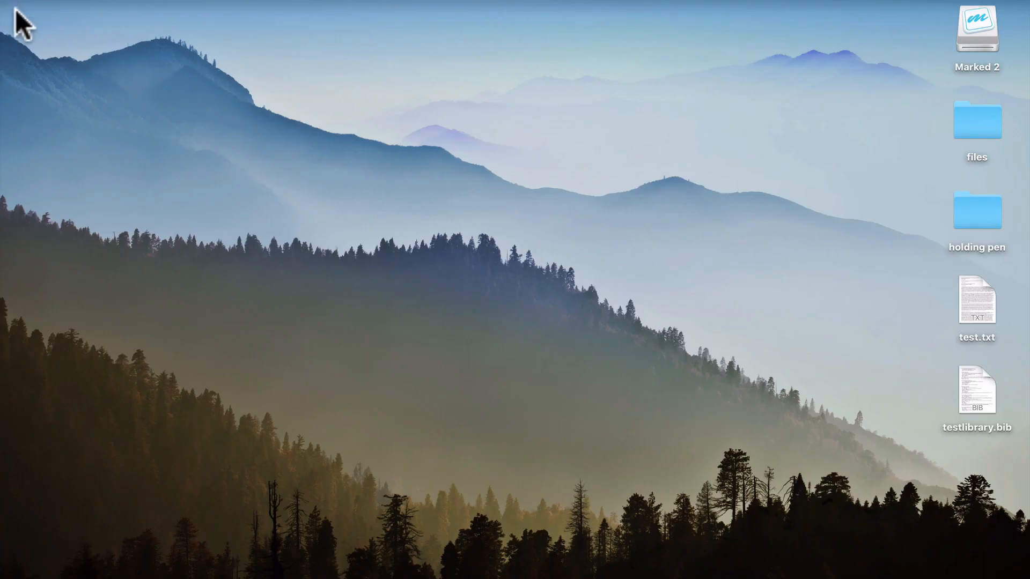
{"action": "mouse_move", "coordinate": [998, 39]}
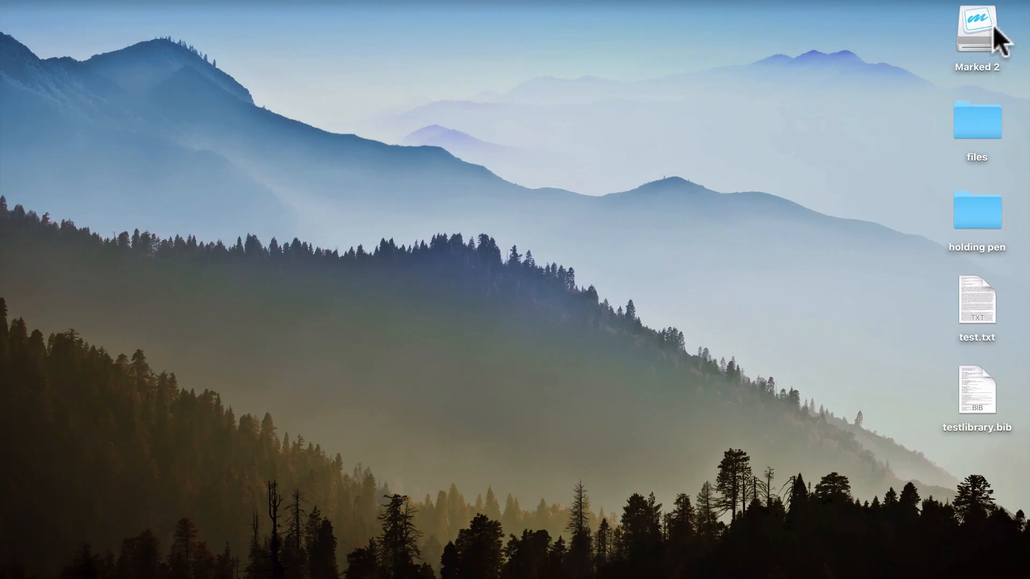
{"action": "left_click", "coordinate": [976, 31]}
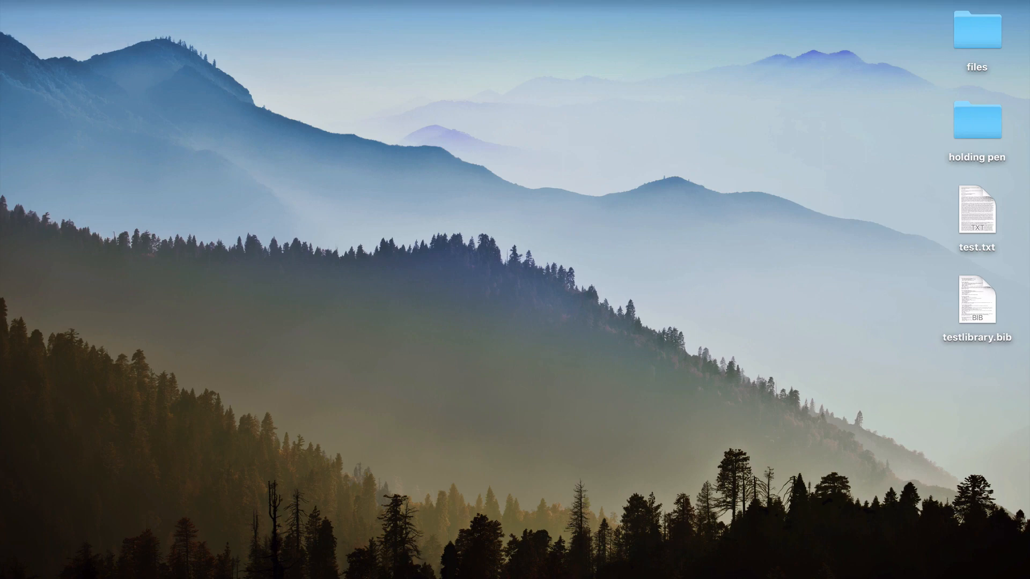
{"action": "mouse_move", "coordinate": [980, 210]}
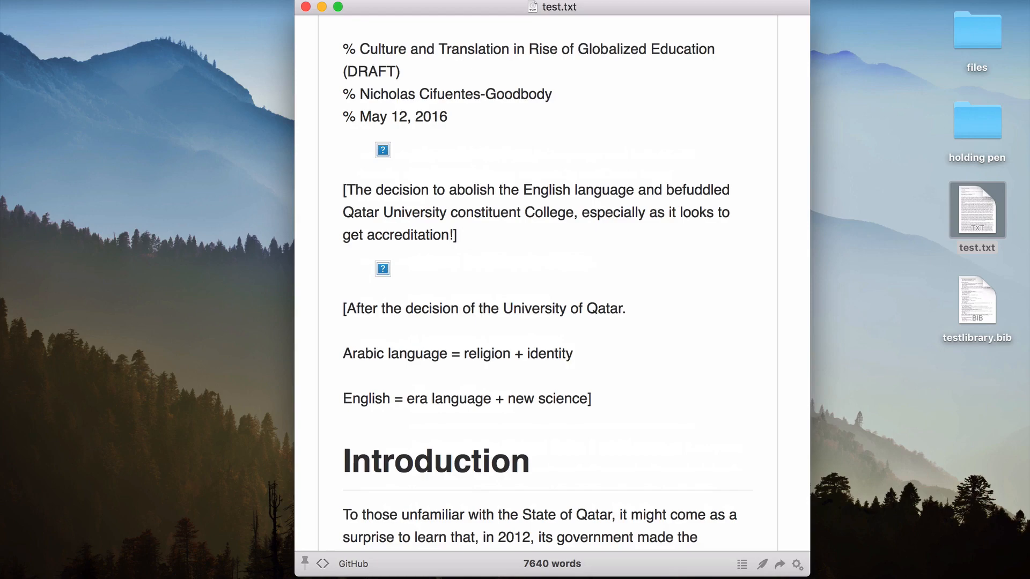
{"action": "scroll", "scroll_direction": "down", "scroll_amount": 3}
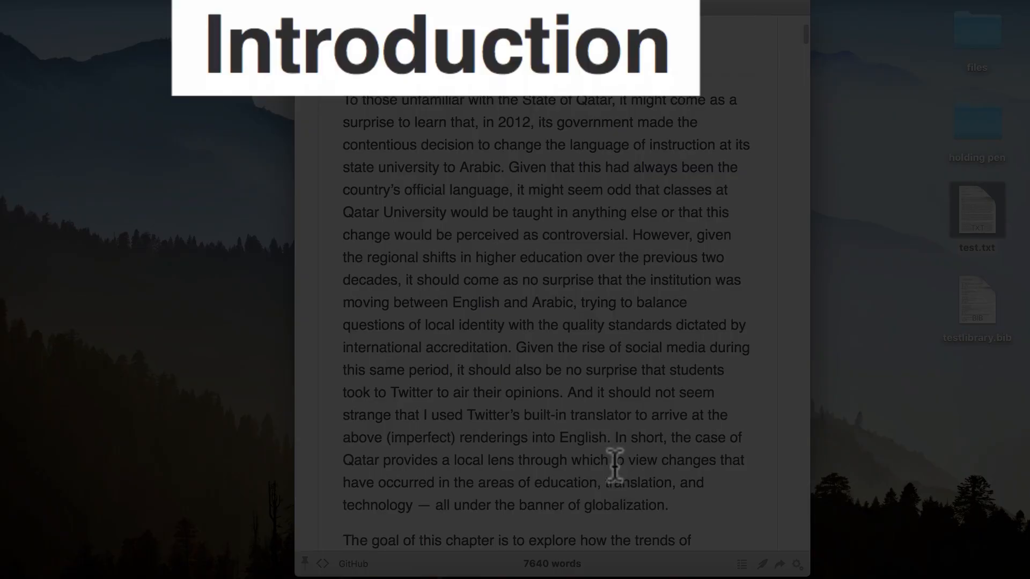
{"action": "scroll", "scroll_direction": "down", "scroll_amount": 3}
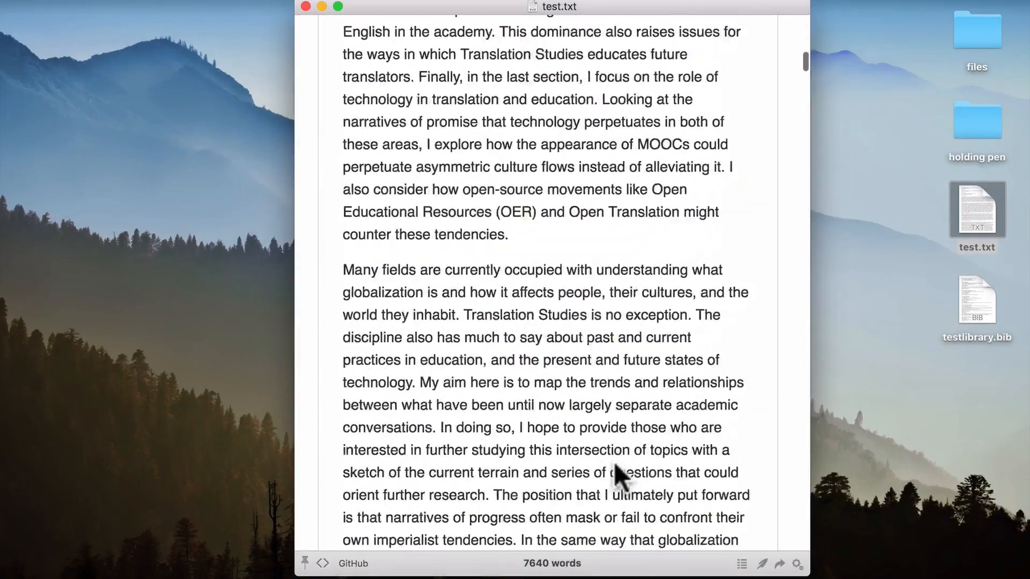
{"action": "scroll", "scroll_direction": "down", "scroll_amount": 3}
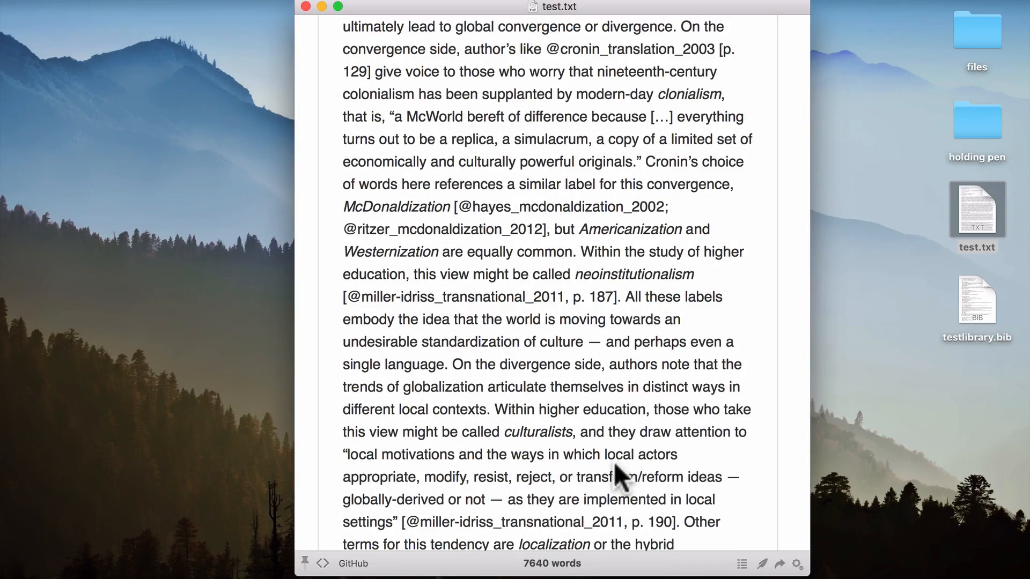
{"action": "mouse_move", "coordinate": [362, 565]}
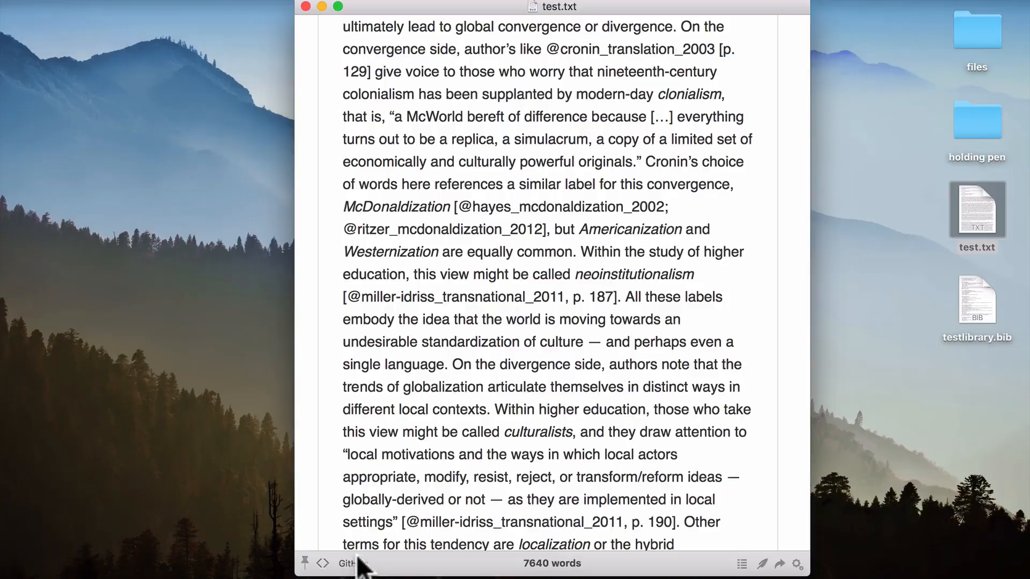
Switch the preview style from GitHub to Upstanding Citizen.
{"action": "left_click", "coordinate": [320, 563]}
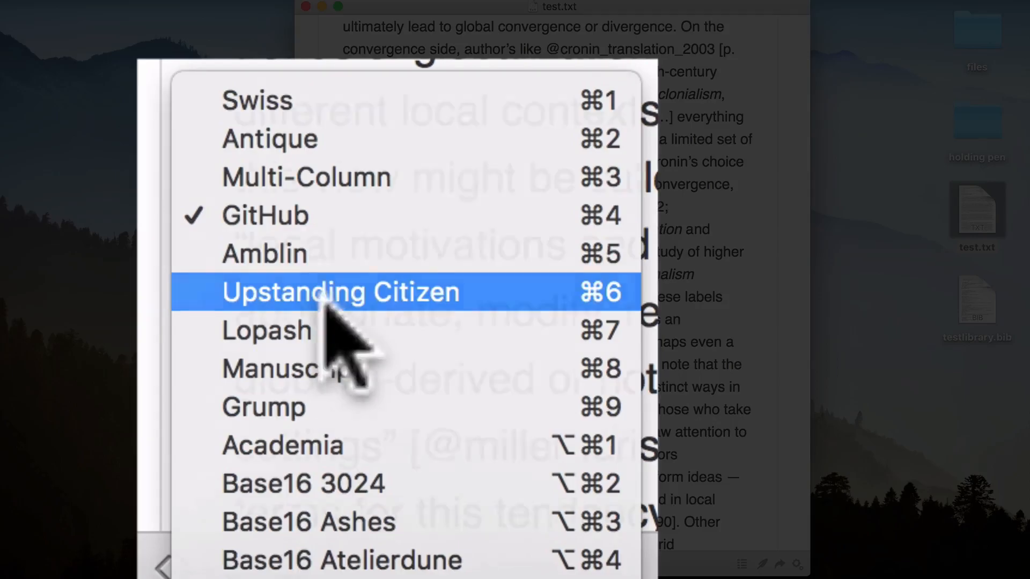
{"action": "left_click", "coordinate": [341, 292]}
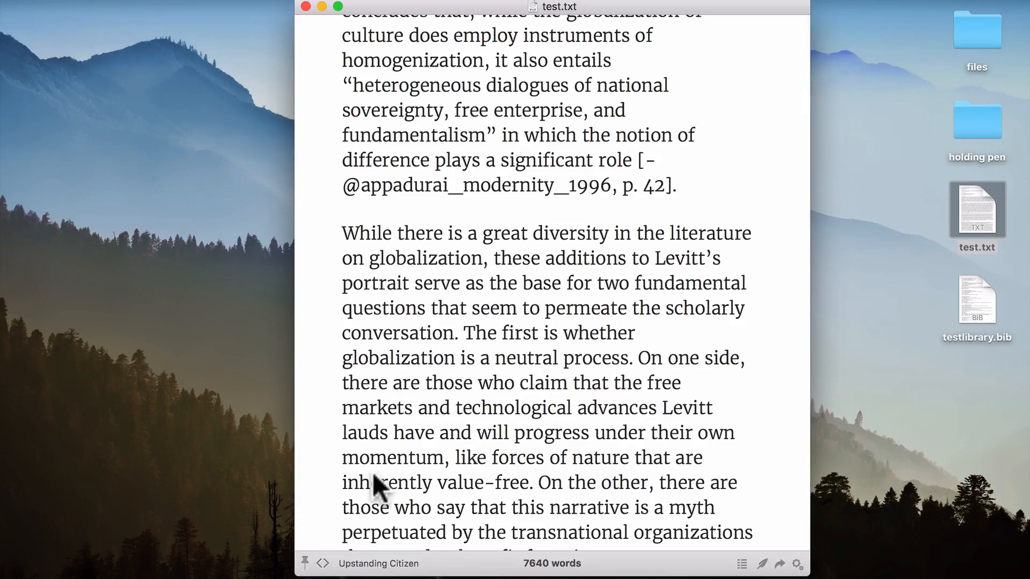
{"action": "mouse_move", "coordinate": [783, 540]}
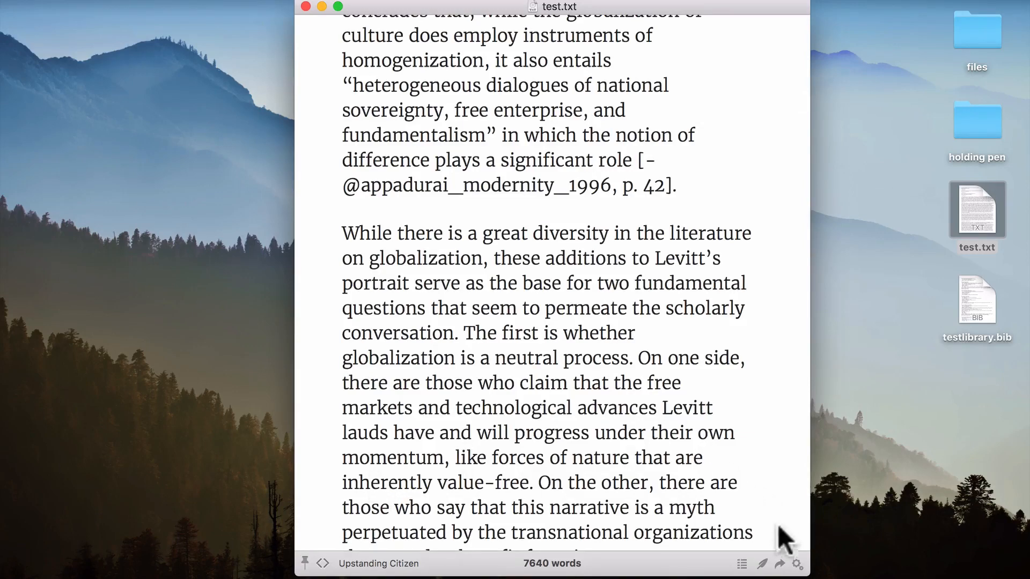
{"action": "left_click", "coordinate": [778, 563]}
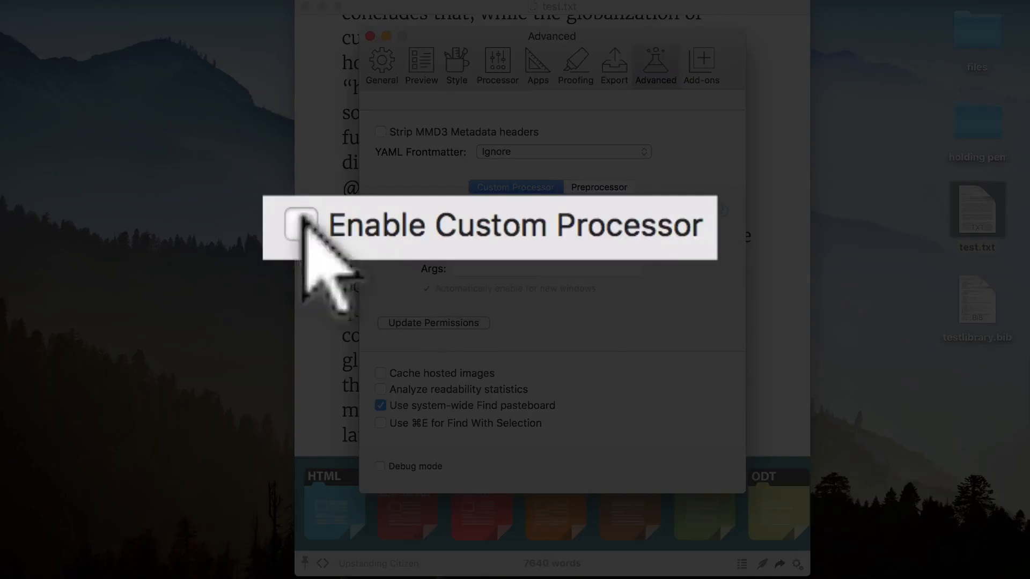
Enable the custom processor and enter /usr/local/bin/pandoc as its path.
{"action": "left_click", "coordinate": [425, 226]}
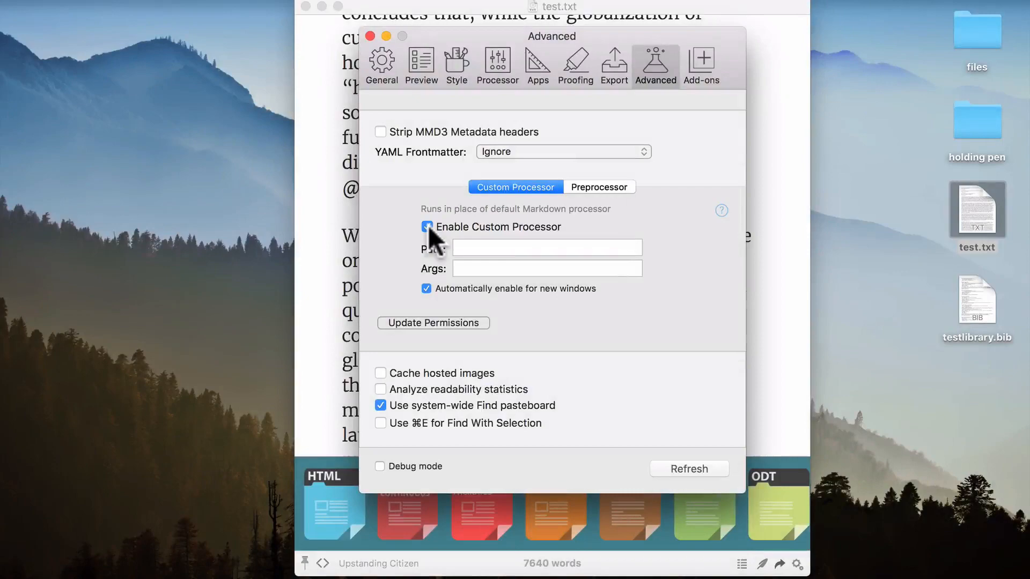
{"action": "left_click", "coordinate": [426, 226]}
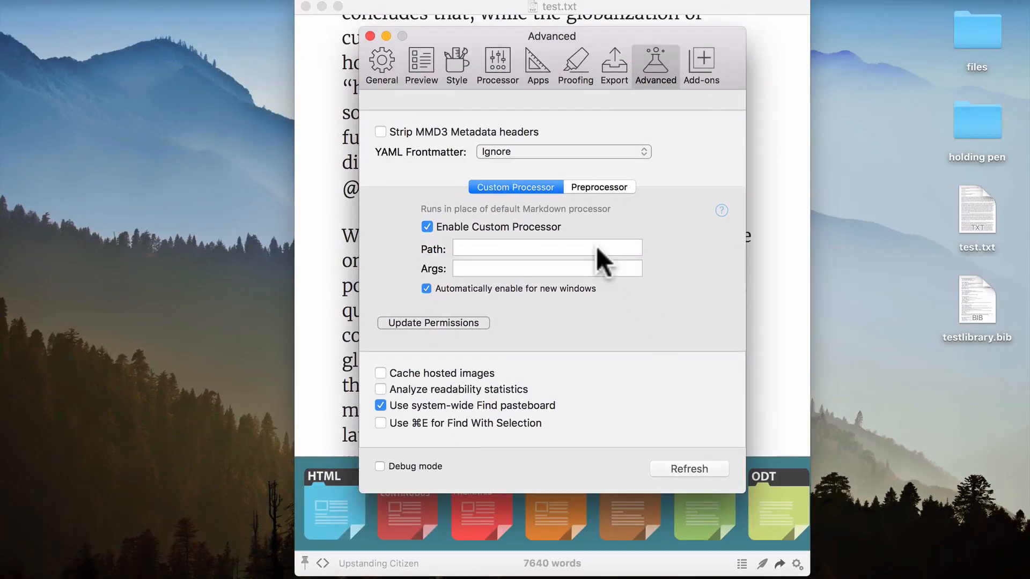
{"action": "type", "text": "/usr/local/bin/pandoc"}
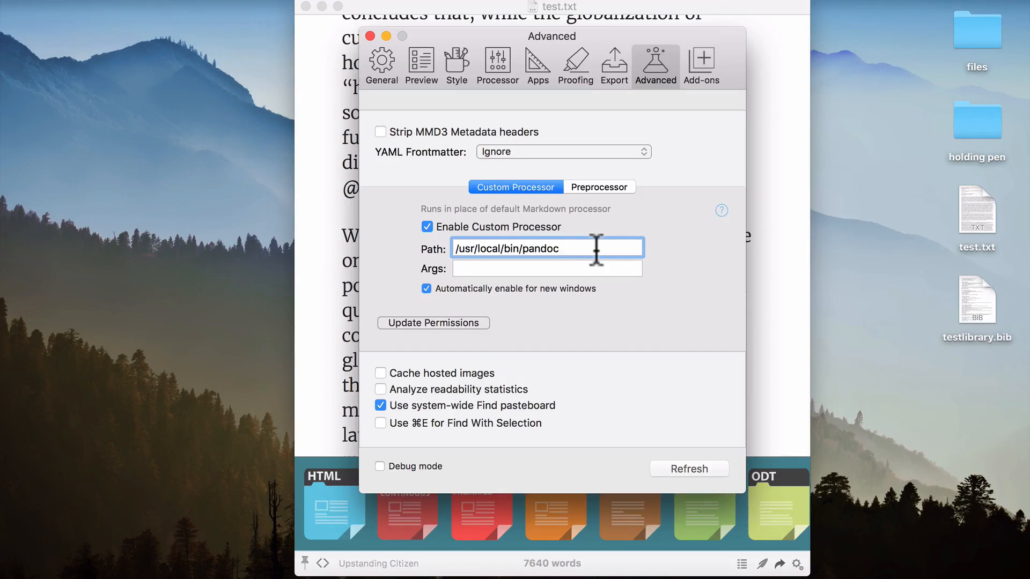
{"action": "left_click", "coordinate": [545, 248]}
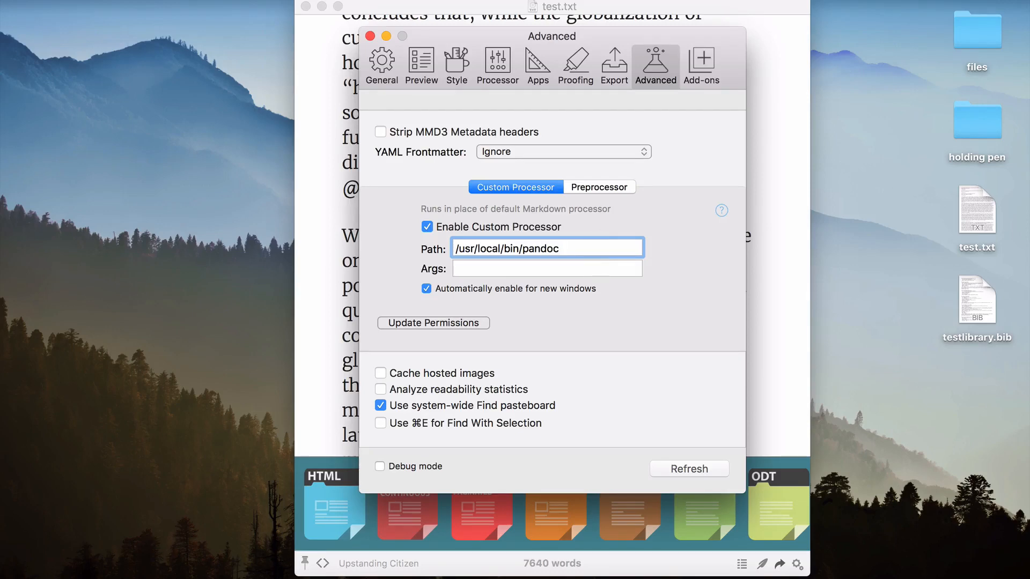
{"action": "mouse_move", "coordinate": [622, 313]}
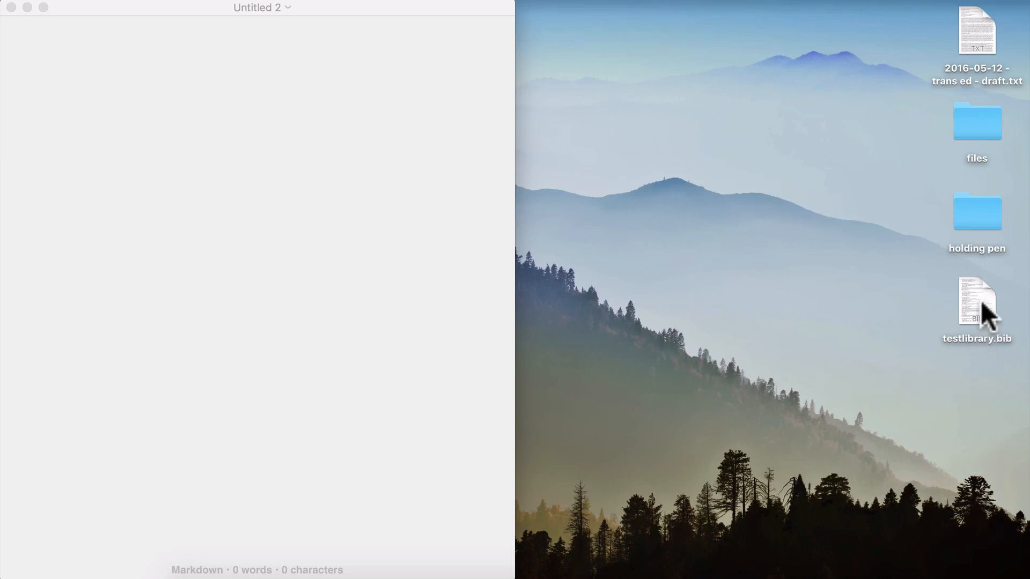
Copy testlibrary.bib's full pathname from the desktop and paste it into the Untitled 2 note.
{"action": "right_click", "coordinate": [976, 302]}
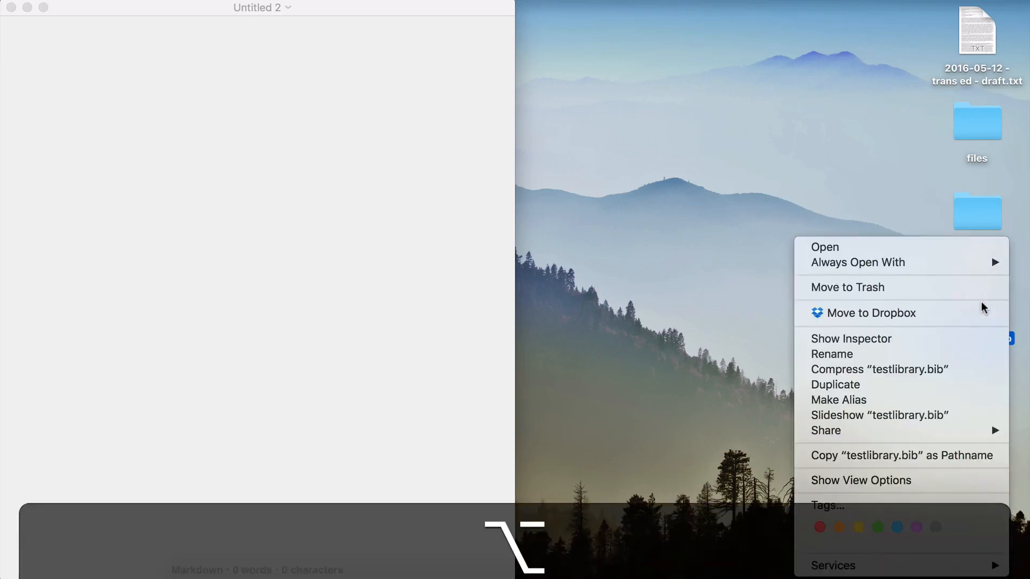
{"action": "mouse_move", "coordinate": [900, 454]}
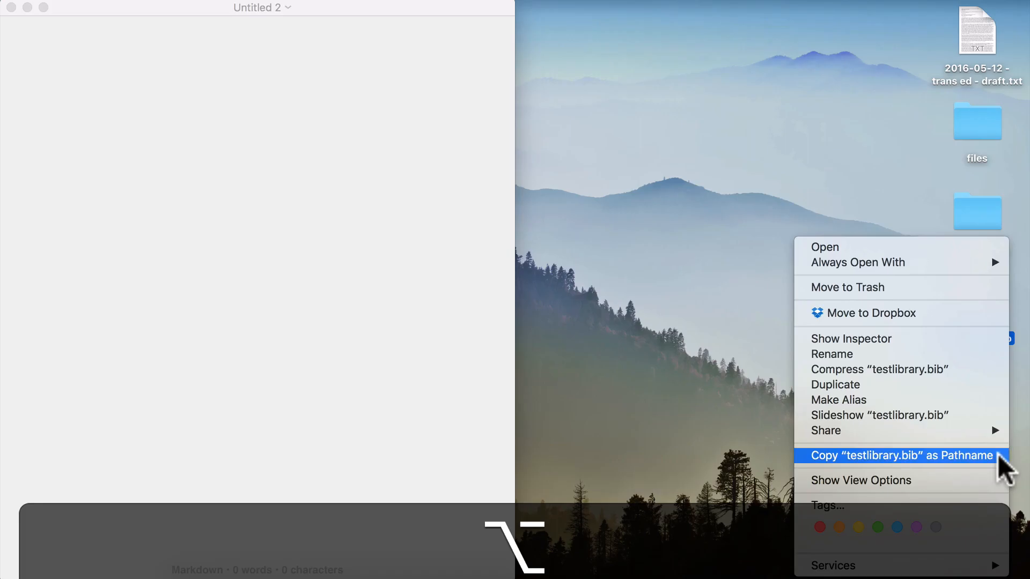
{"action": "left_click", "coordinate": [899, 455]}
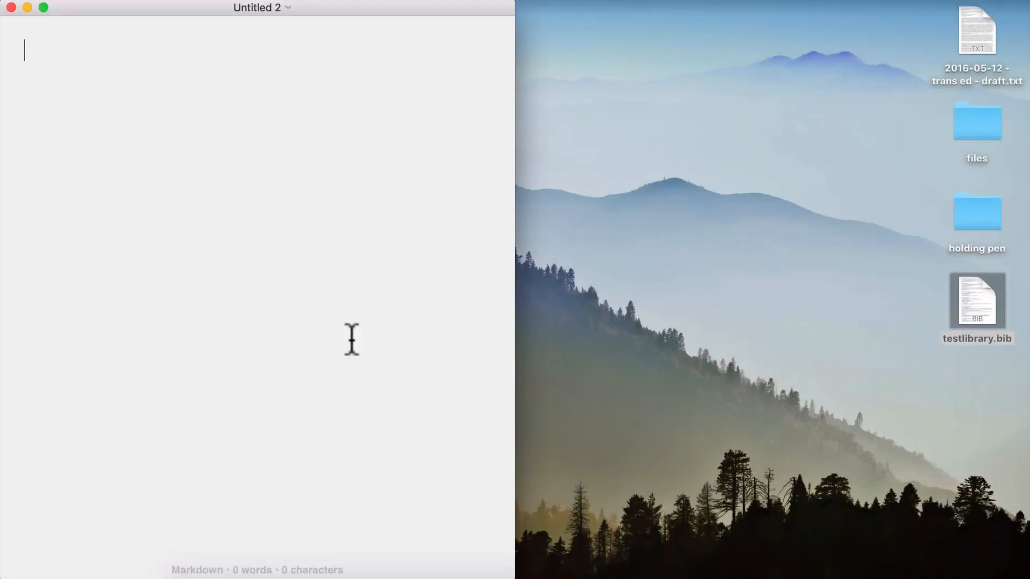
{"action": "key", "text": "cmd+v"}
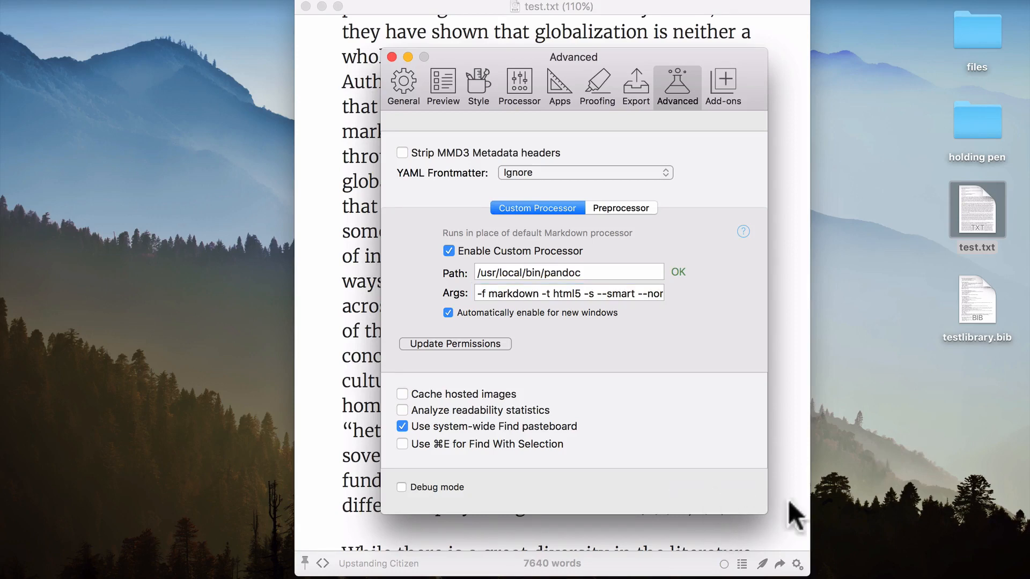
Scroll the document after setting pandoc as the custom processor.
{"action": "scroll", "scroll_direction": "down", "scroll_amount": 3}
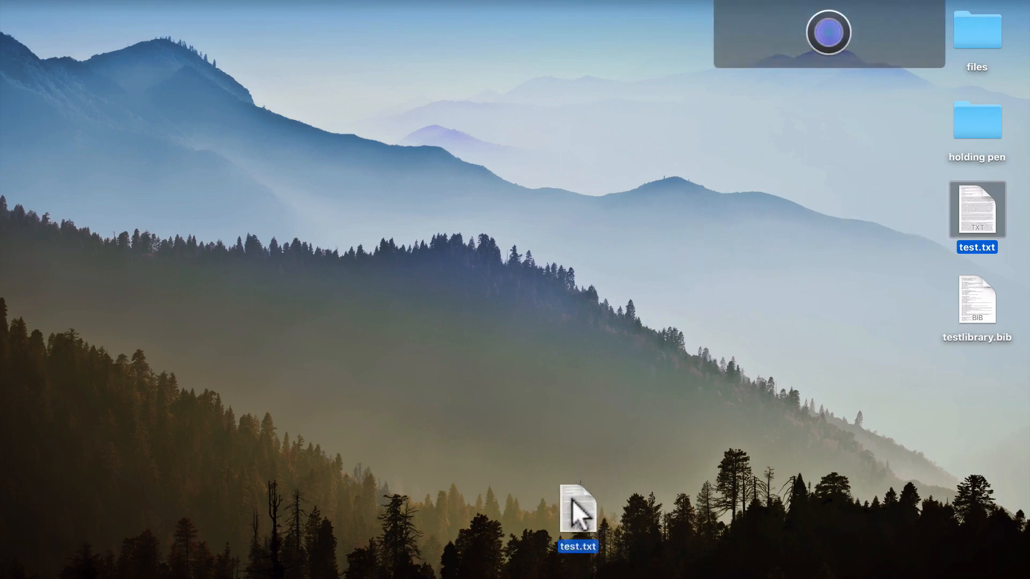
Reopen test.txt so it renders formatted author-date citations and a References list.
{"action": "double_click", "coordinate": [577, 508]}
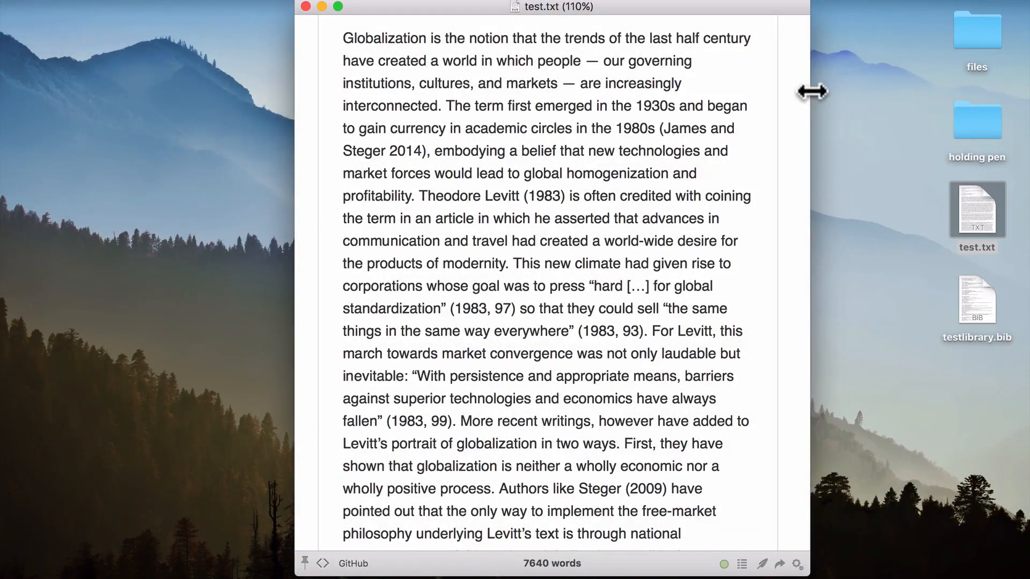
{"action": "scroll", "scroll_direction": "down", "scroll_amount": 3}
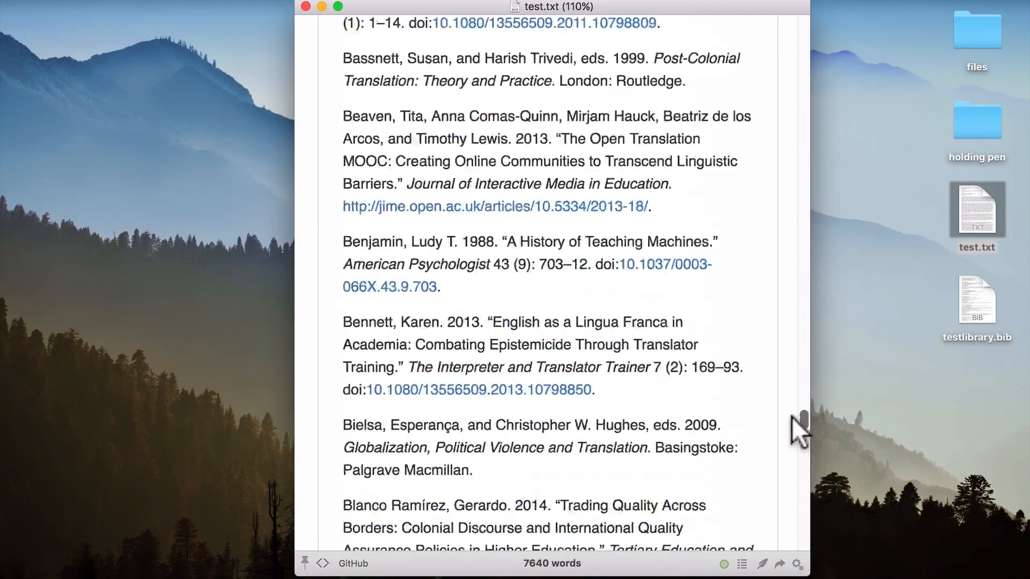
{"action": "scroll", "scroll_direction": "up", "scroll_amount": 3}
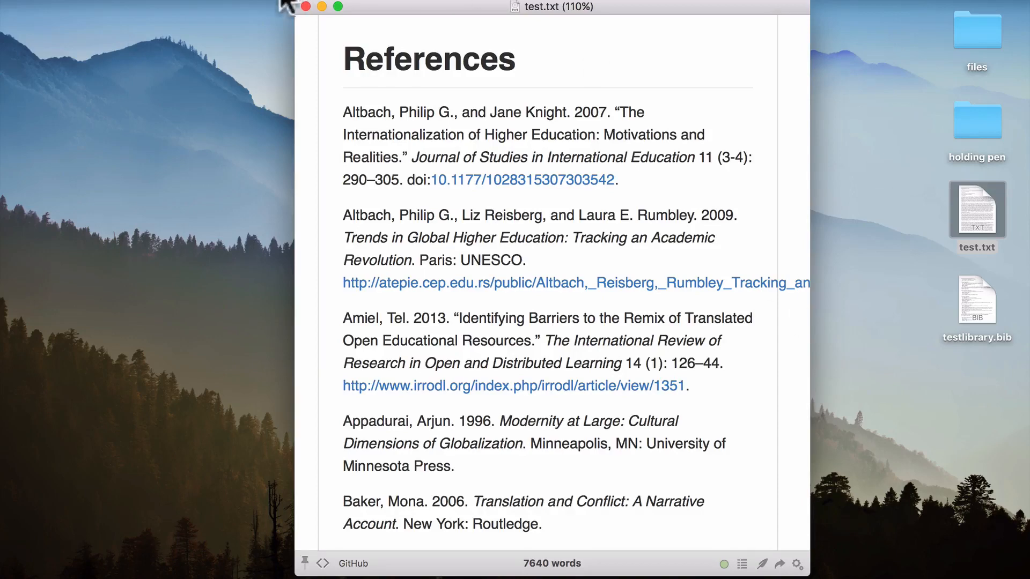
Close the test.txt preview and read through the Scrivener trans ed draft with rendered citations.
{"action": "left_click", "coordinate": [302, 6]}
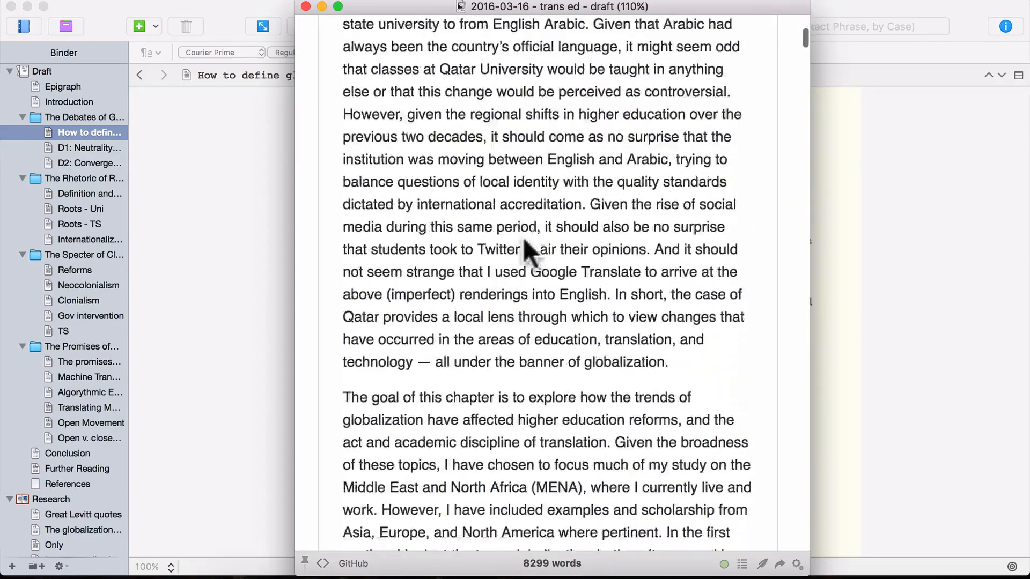
{"action": "scroll", "scroll_direction": "down", "scroll_amount": 3}
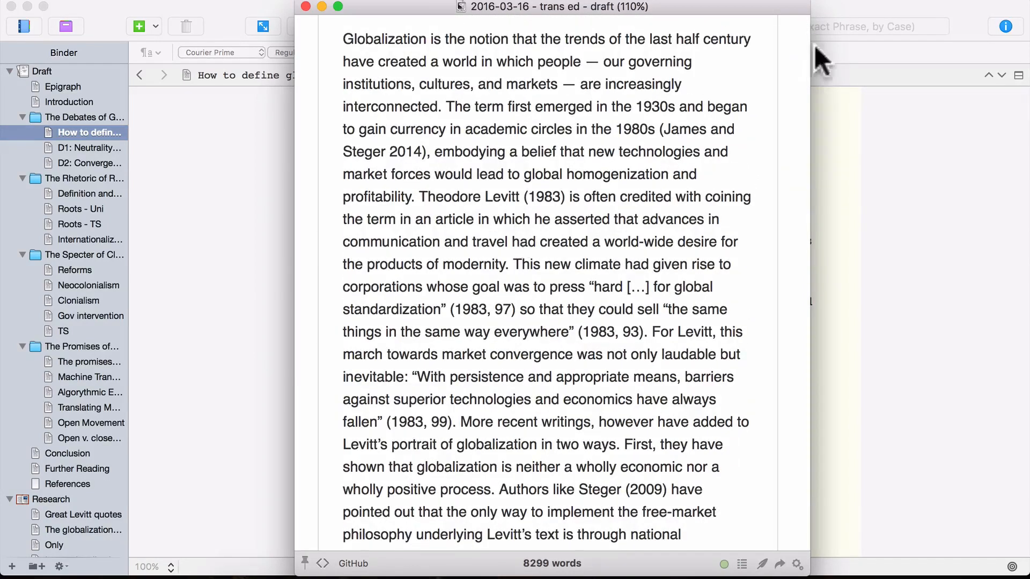
{"action": "scroll", "scroll_direction": "down", "scroll_amount": 3}
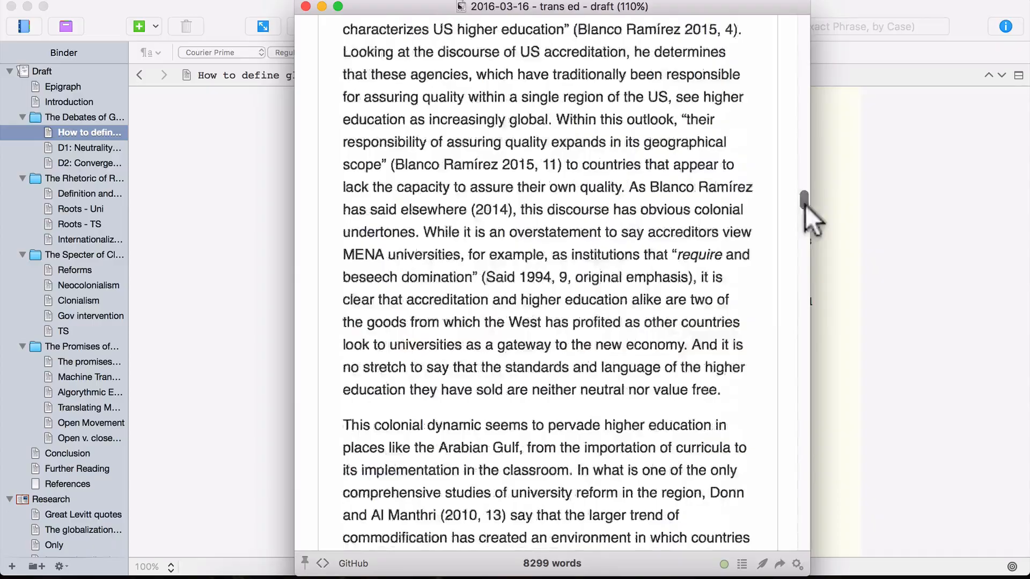
{"action": "scroll", "scroll_direction": "down", "scroll_amount": 3}
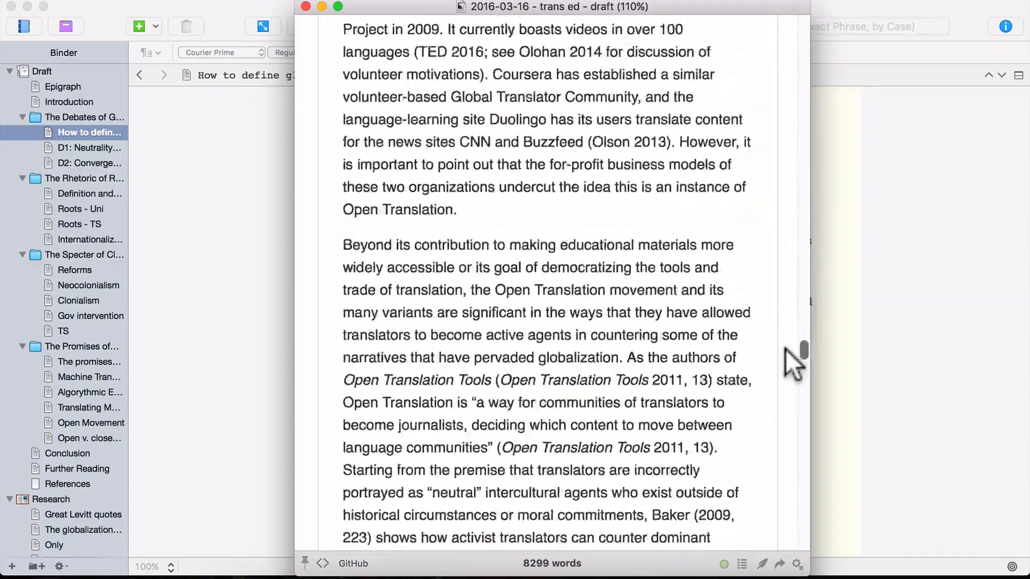
{"action": "scroll", "scroll_direction": "down", "scroll_amount": 3}
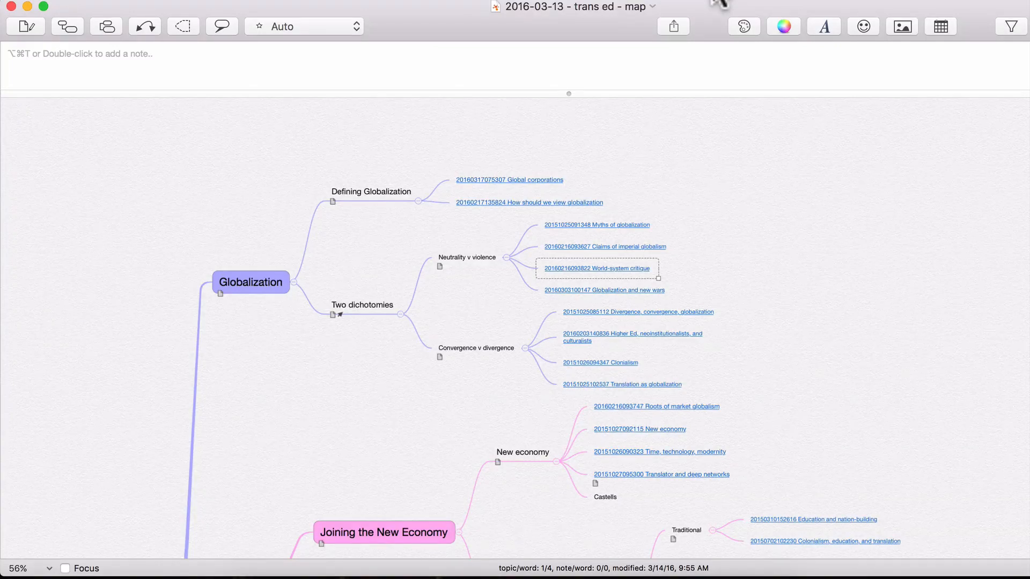
{"action": "mouse_move", "coordinate": [897, 187]}
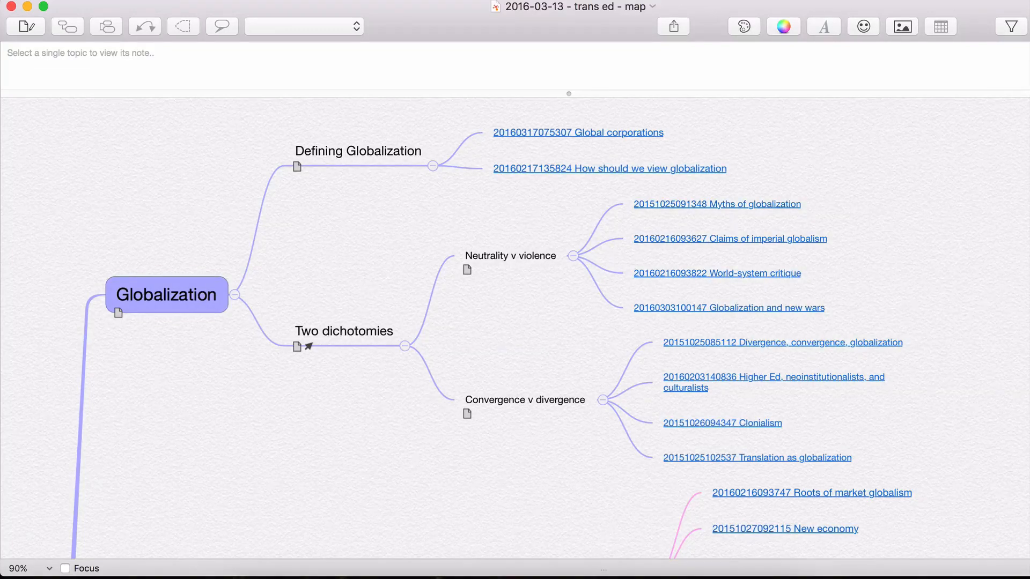
{"action": "mouse_move", "coordinate": [585, 145]}
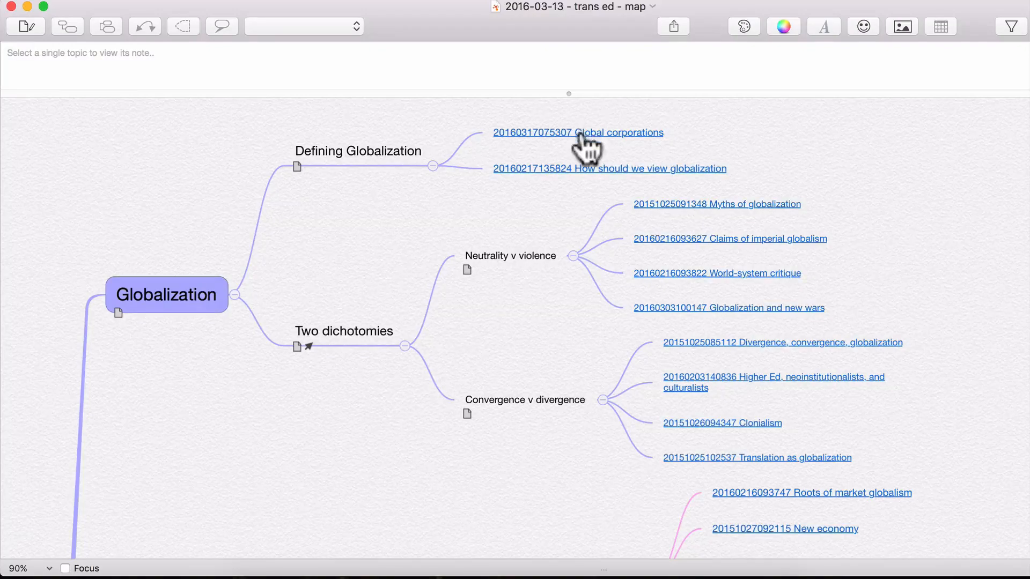
{"action": "left_click", "coordinate": [577, 132]}
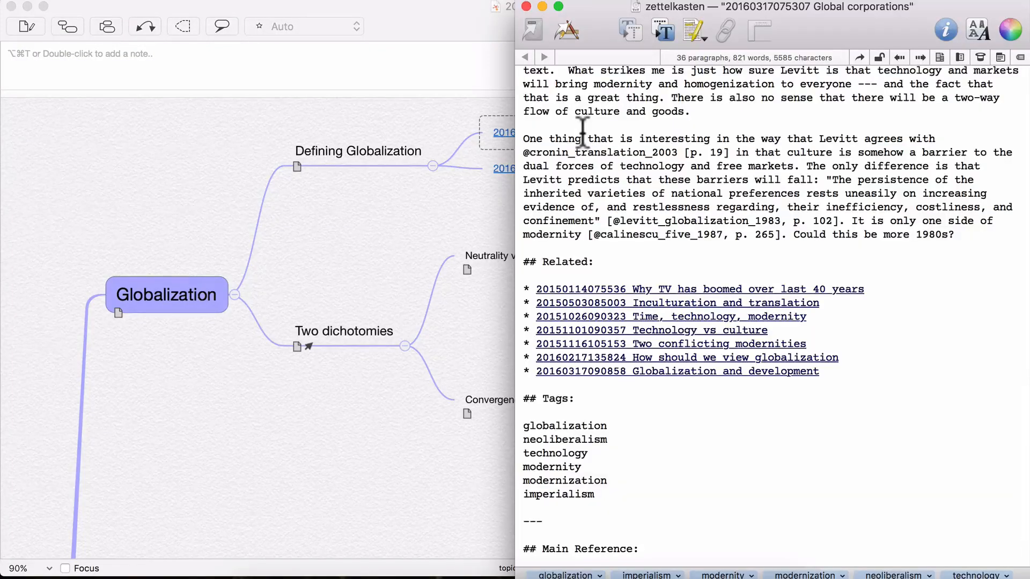
{"action": "scroll", "scroll_direction": "up", "scroll_amount": 3}
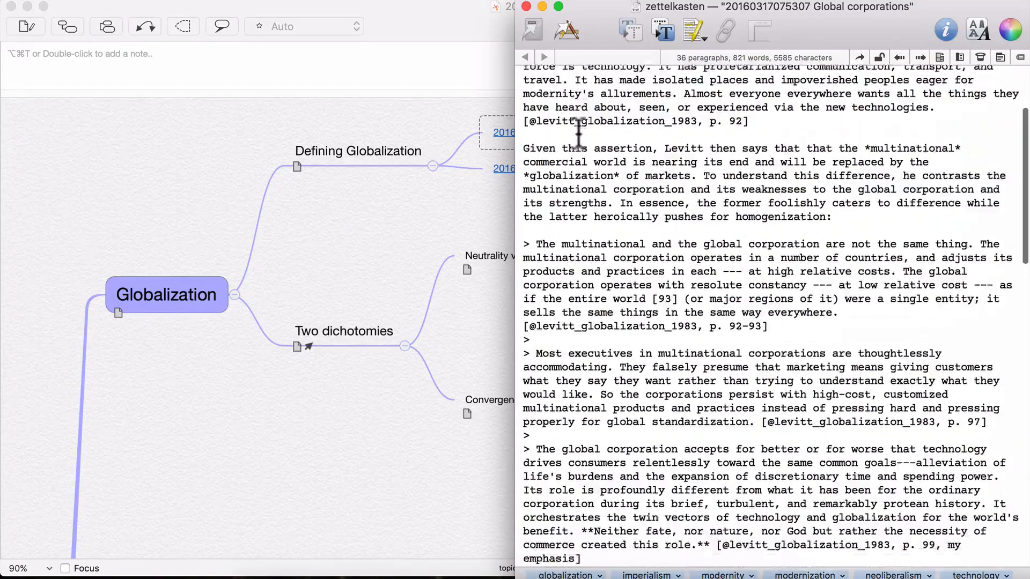
{"action": "scroll", "scroll_direction": "up", "scroll_amount": 3}
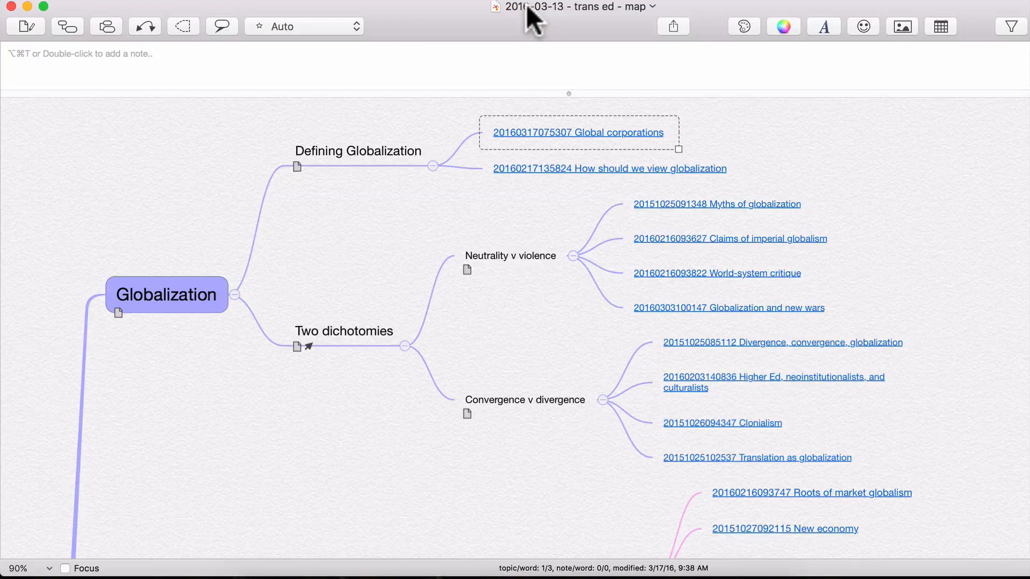
{"action": "mouse_move", "coordinate": [371, 345]}
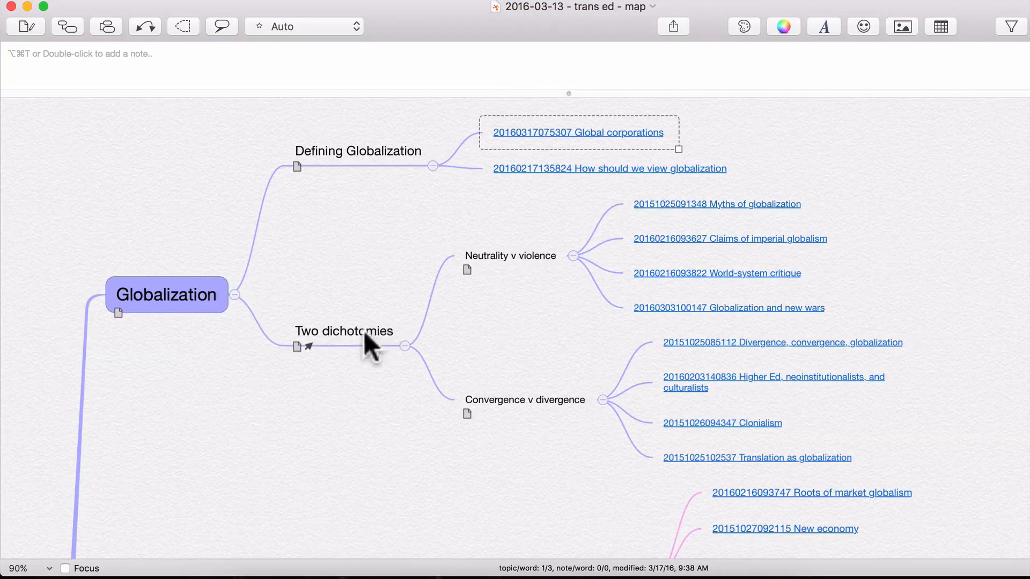
Select the Two dichotomies topic to show its Shami quote note citing shami_prehistories_2001.
{"action": "left_click", "coordinate": [344, 330]}
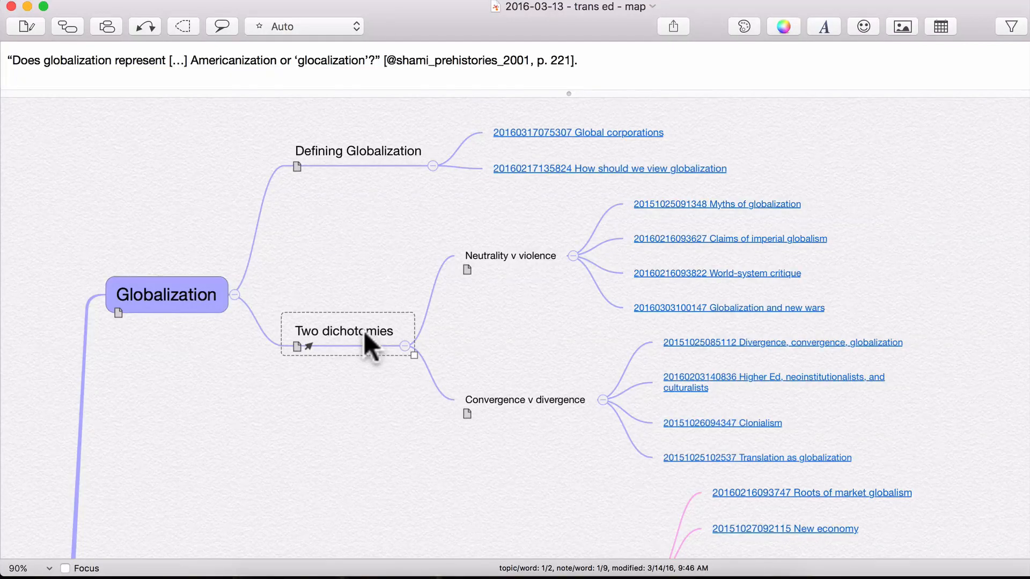
{"action": "mouse_move", "coordinate": [498, 40]}
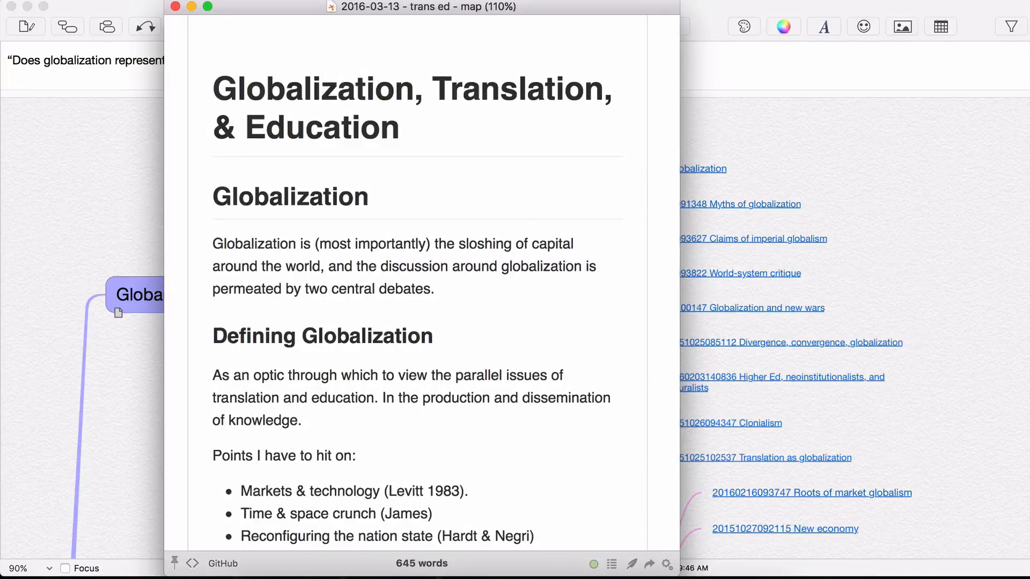
Scroll the trans ed preview past Two dichotomies into Joining the New Economy.
{"action": "scroll", "scroll_direction": "down", "scroll_amount": 3}
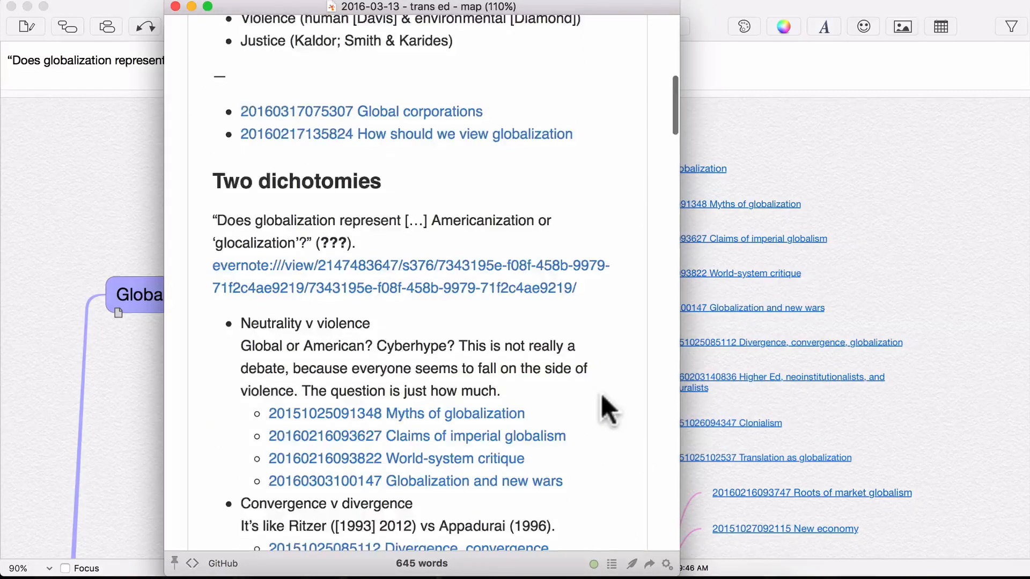
{"action": "scroll", "scroll_direction": "down", "scroll_amount": 3}
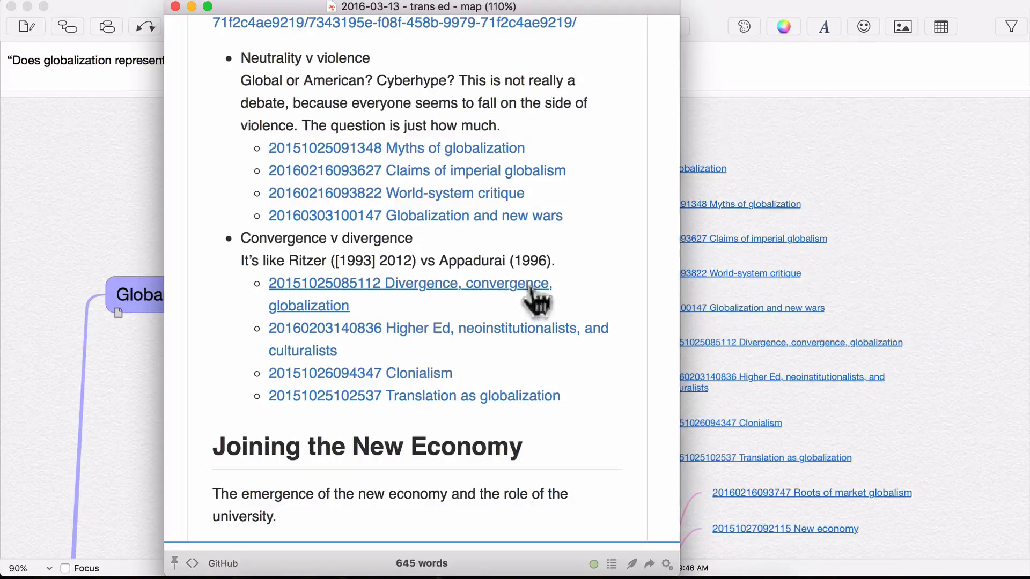
{"action": "mouse_move", "coordinate": [561, 183]}
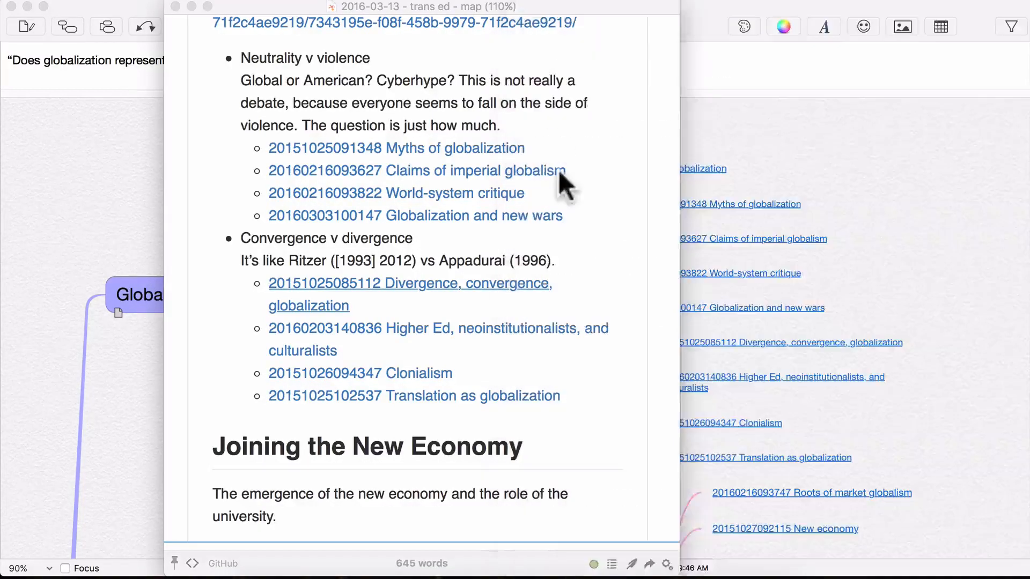
{"action": "scroll", "scroll_direction": "down", "scroll_amount": 3}
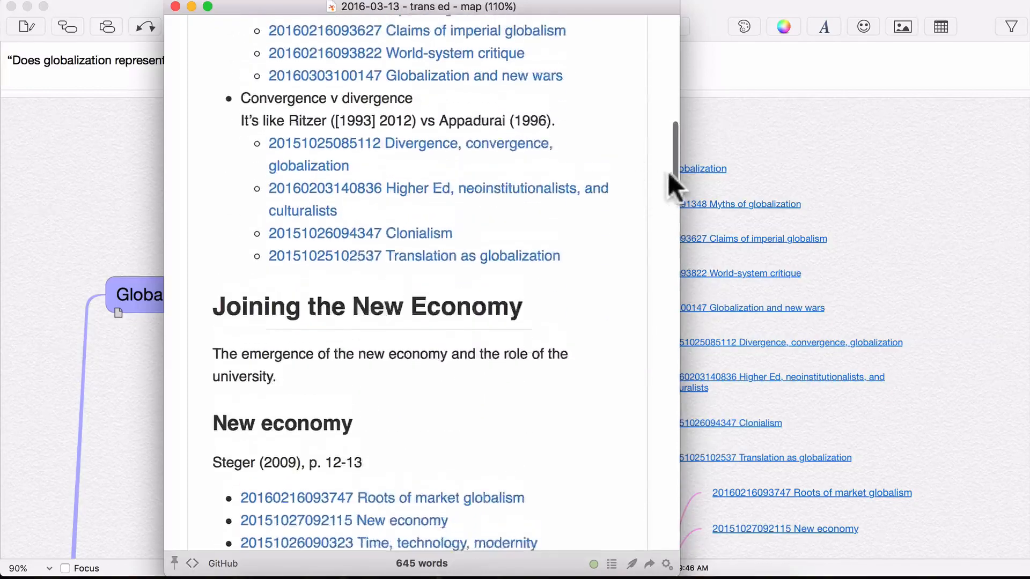